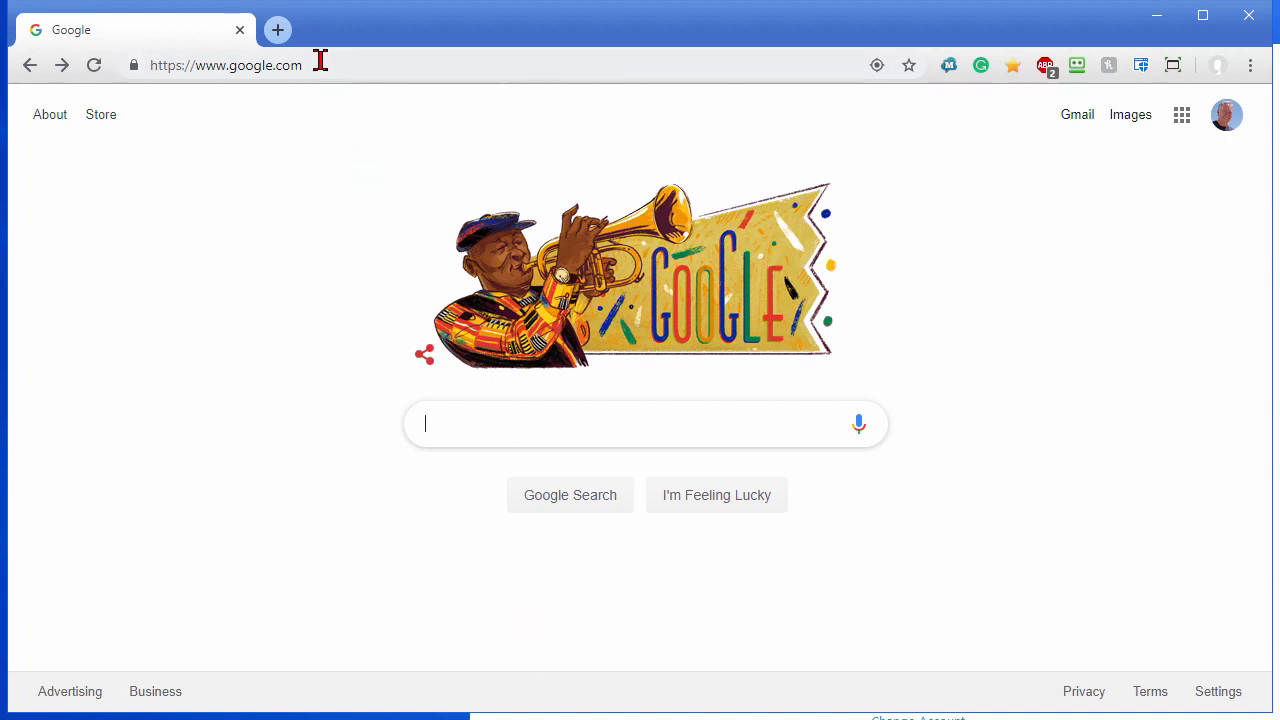
Search Google for 'google docs' and go to the Google Docs site from the results
type("google docs")
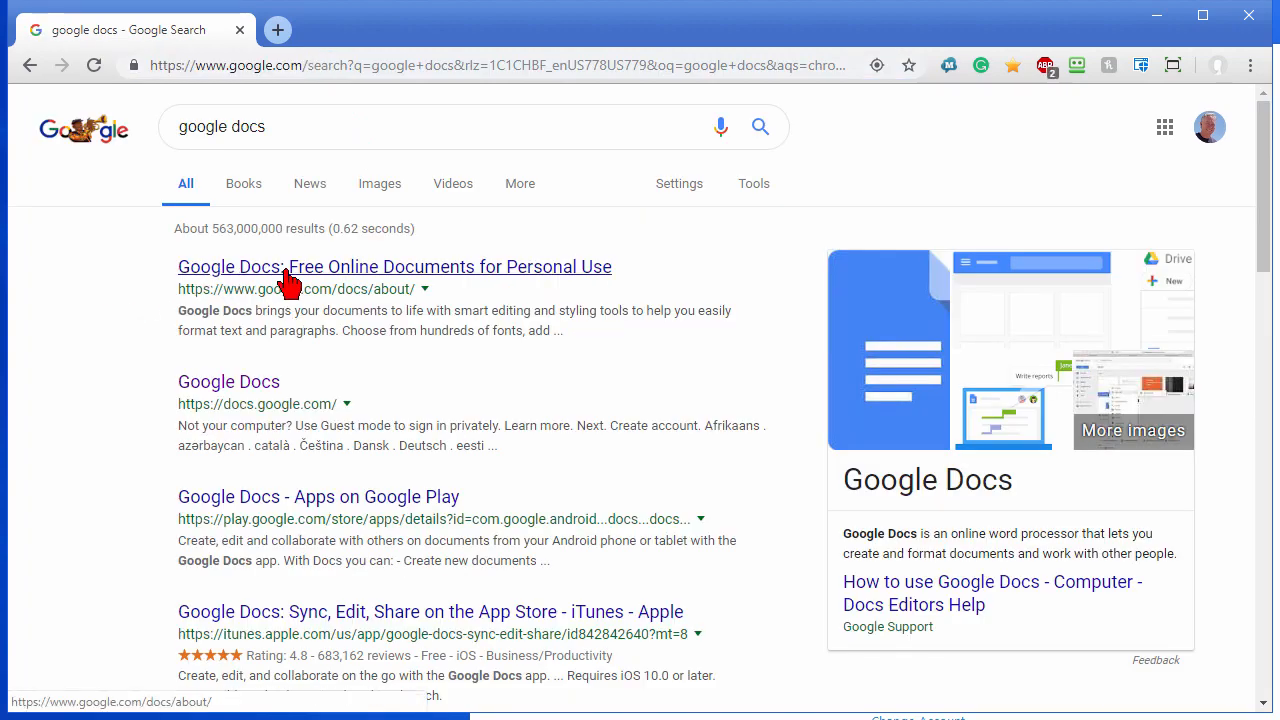
left_click(228, 380)
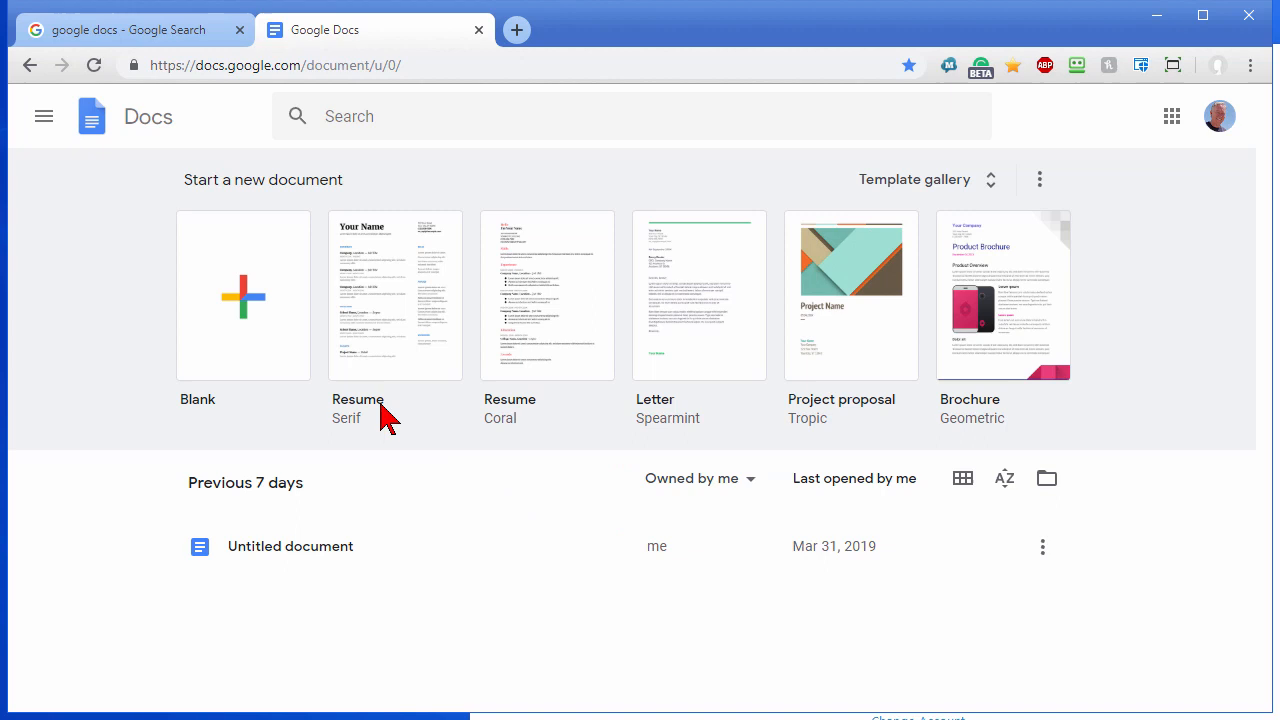
mouse_move(244, 318)
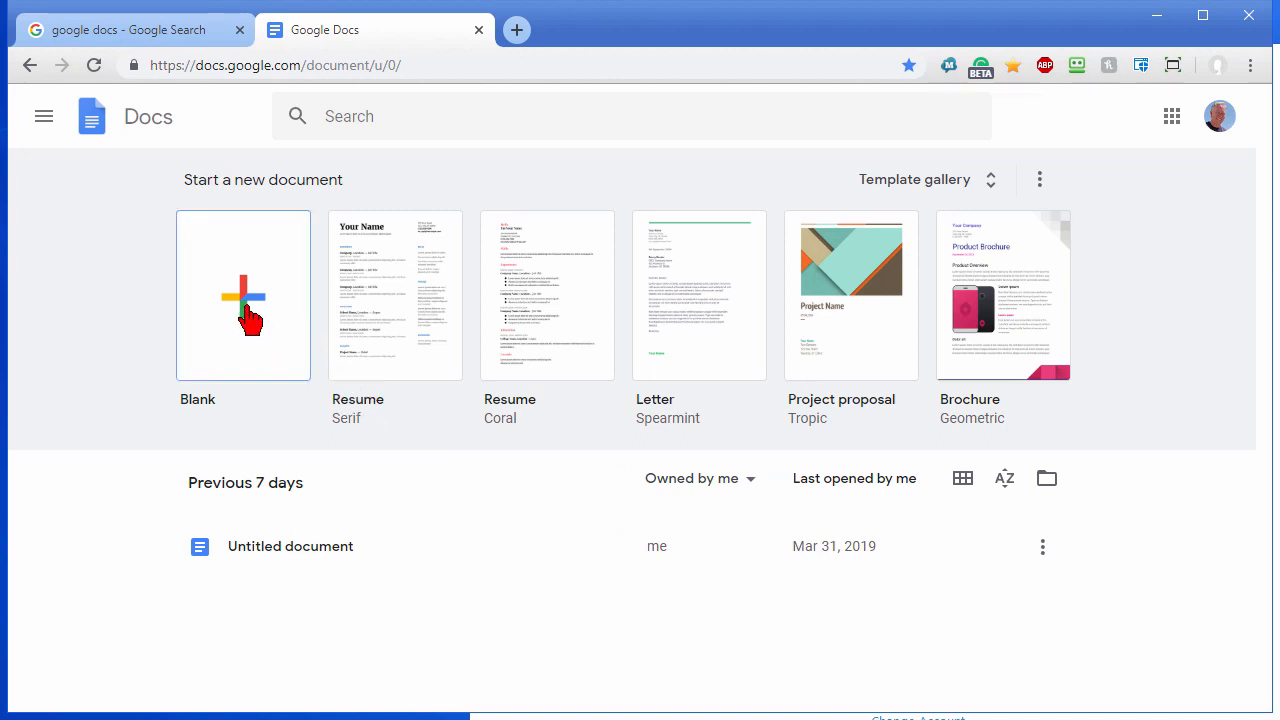
Start a new blank Untitled document from the Docs home page
left_click(244, 296)
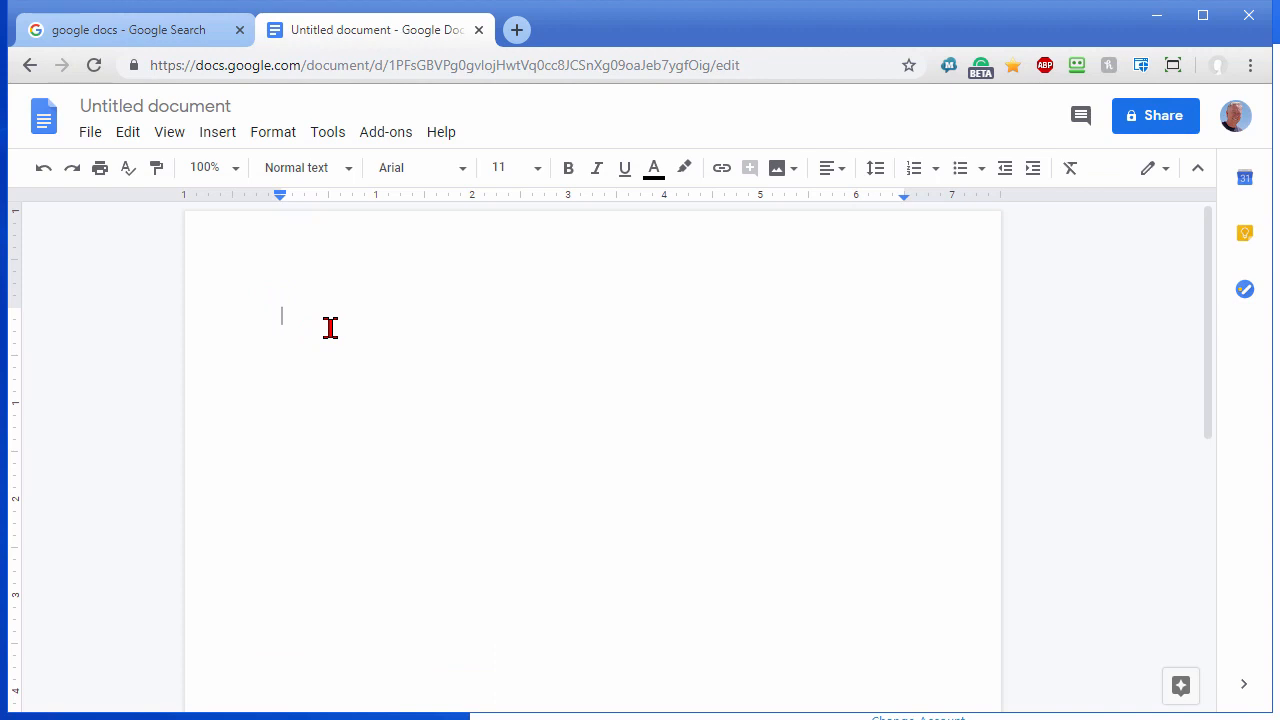
Switch on voice typing from the Tools menu so the microphone is listening
left_click(328, 132)
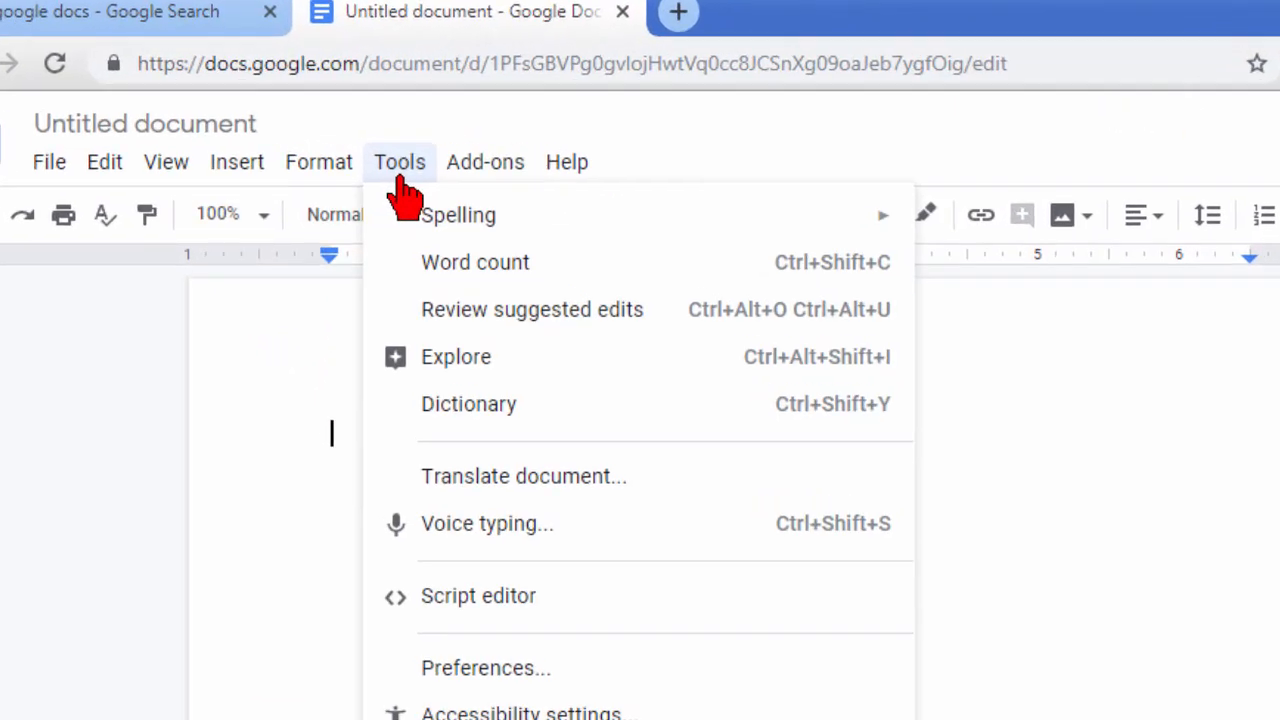
left_click(488, 524)
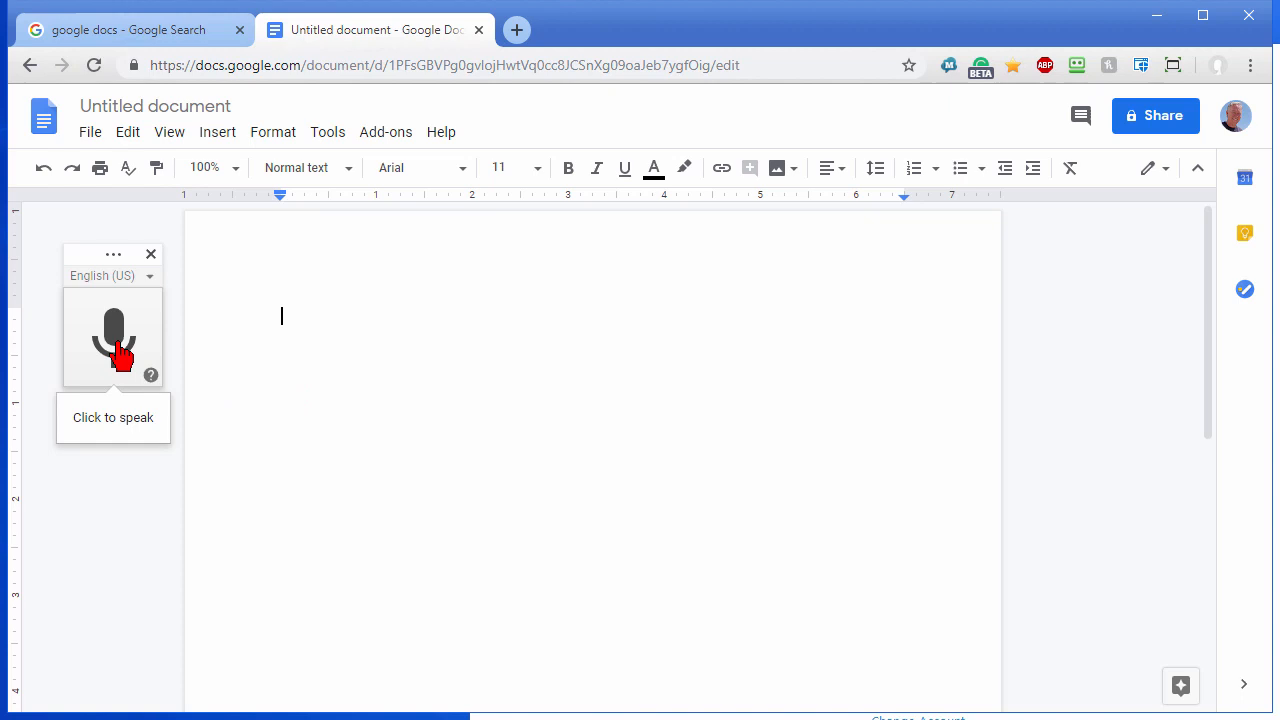
mouse_move(112, 430)
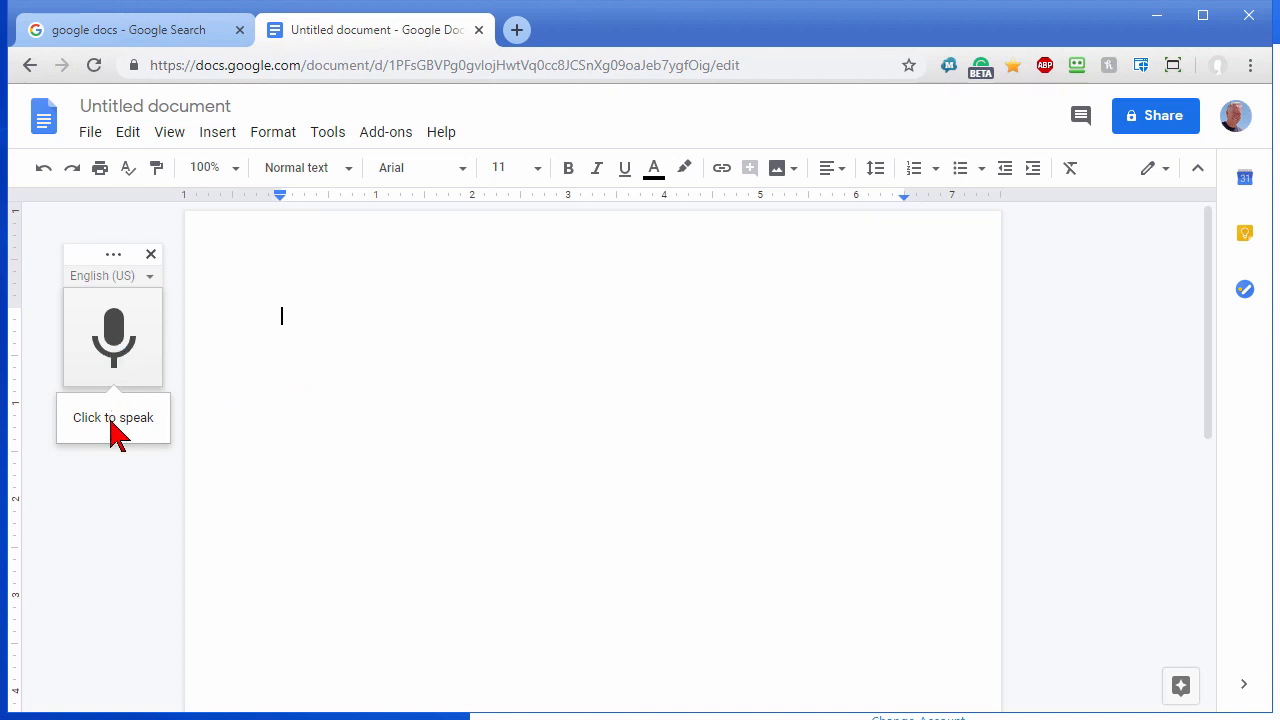
scroll("down", 3)
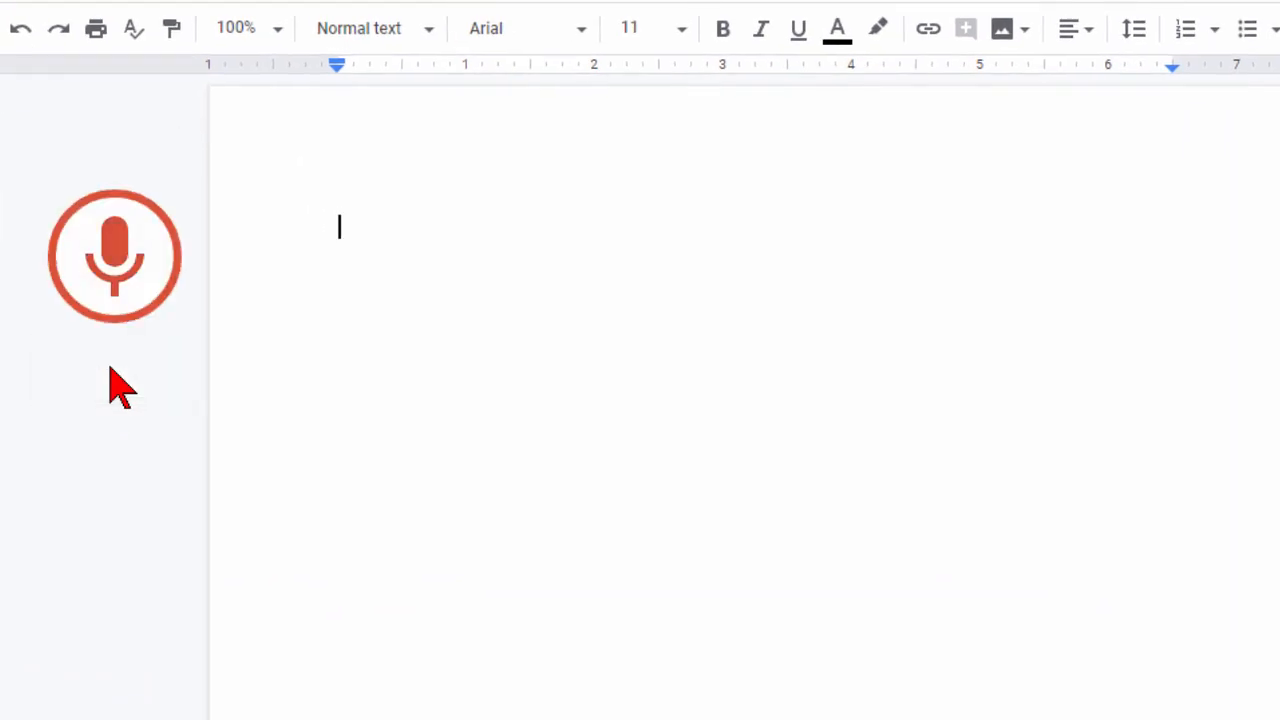
Dictate the introduction sentence about this week's video tip on the voice to text feature
left_click(114, 256)
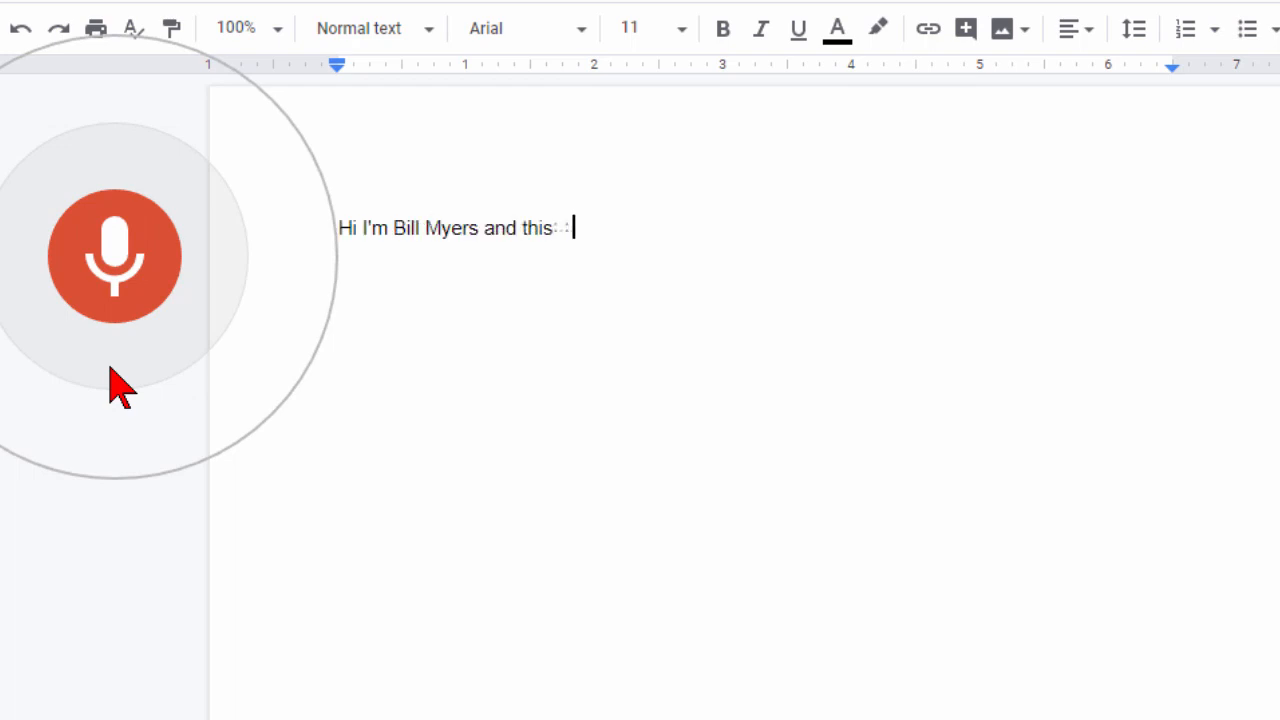
type("is another one of my video tips of the")
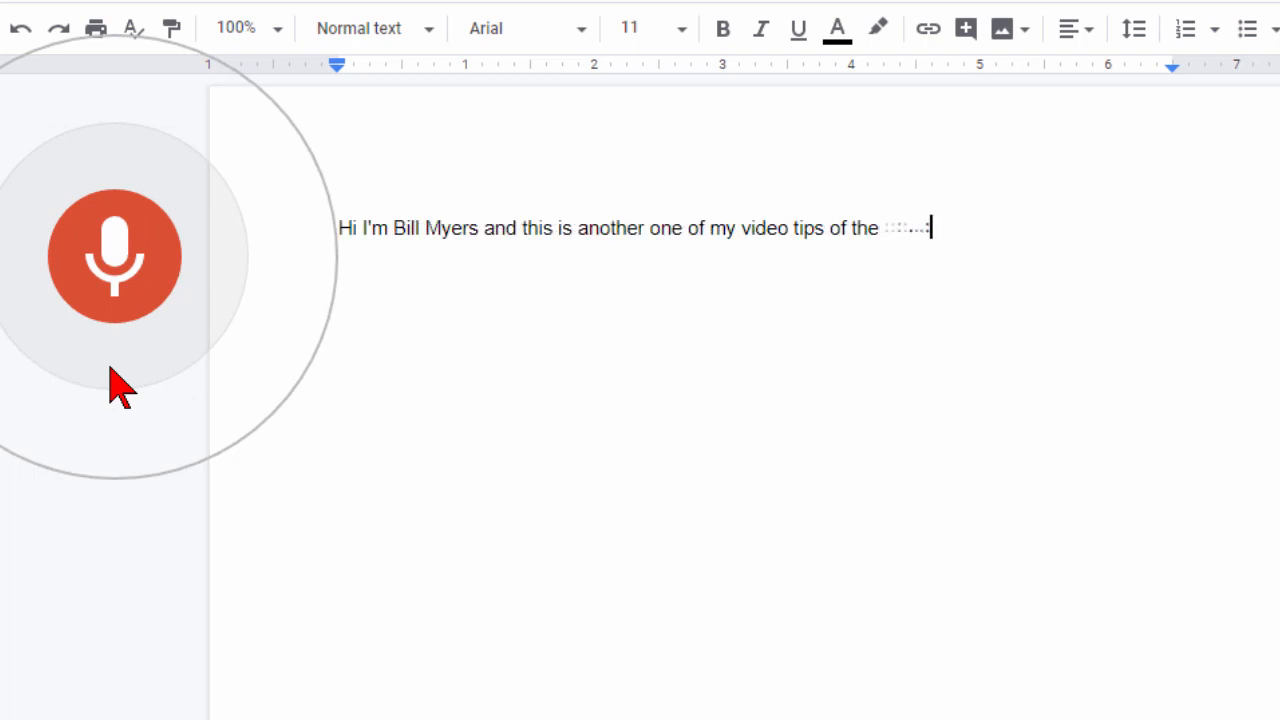
type("week in this week's video tip I'm going to show you how to use Google")
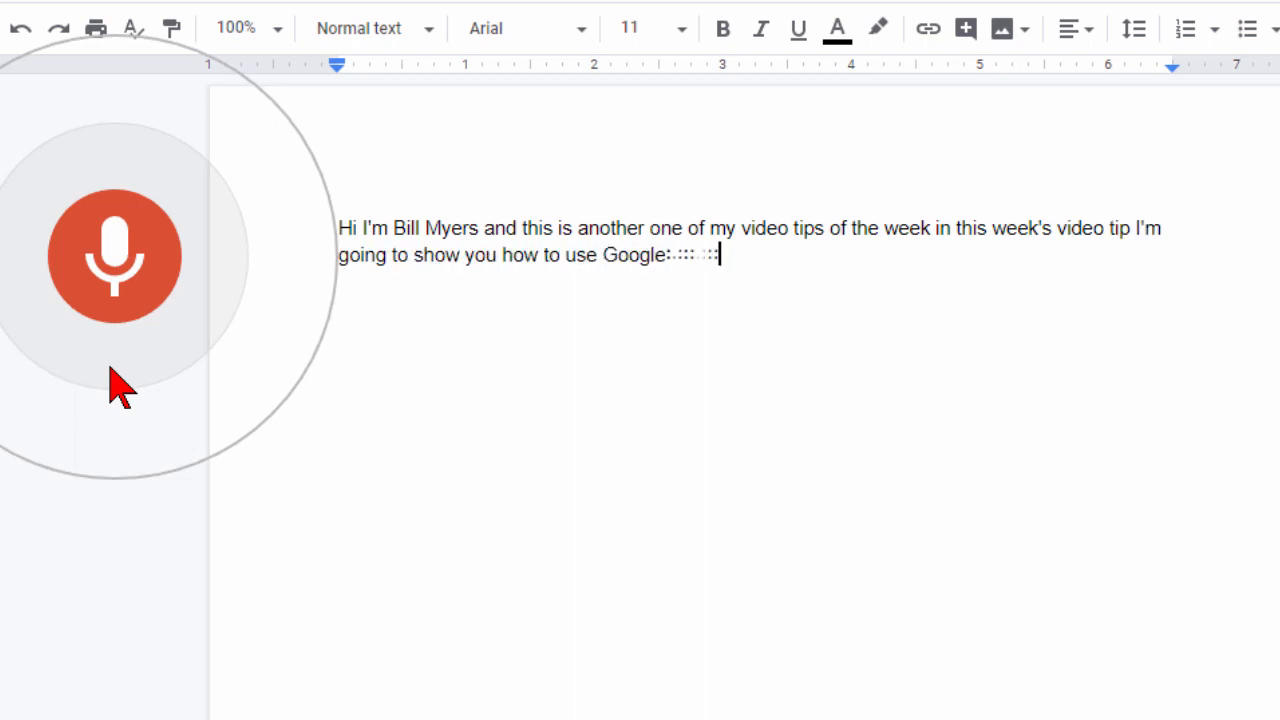
type("voice to text feature in Google Docs")
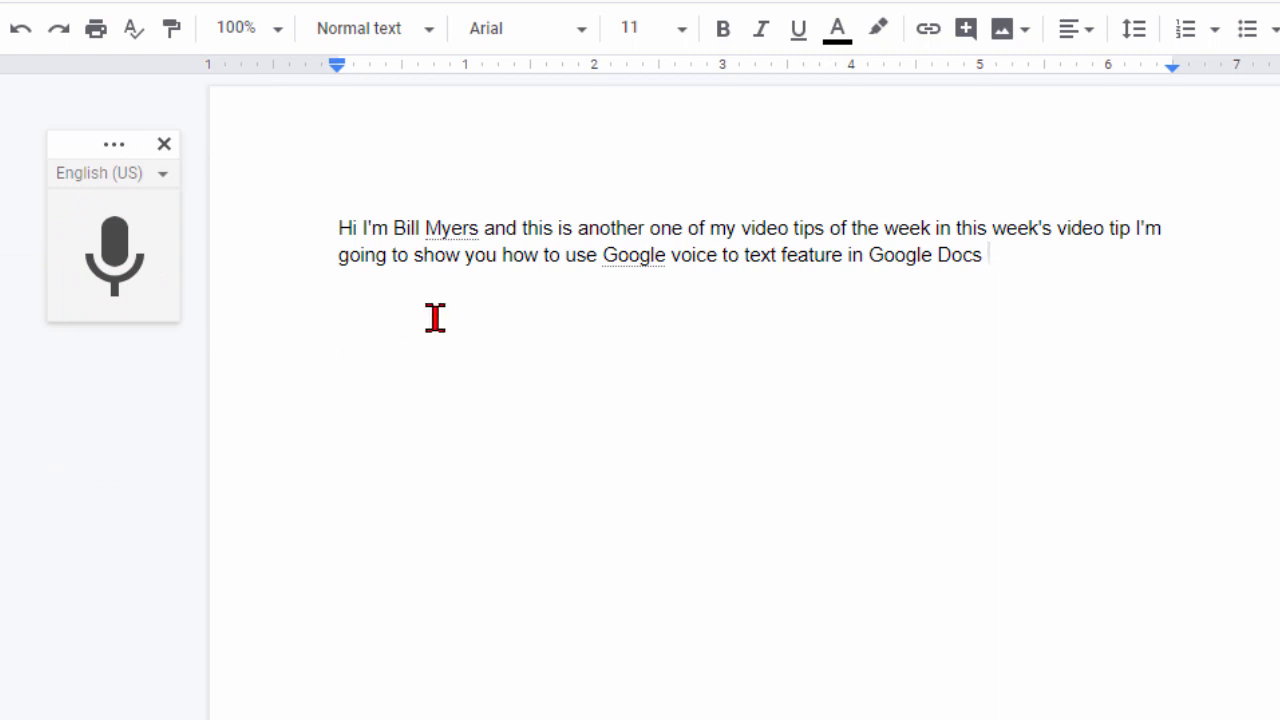
mouse_move(590, 320)
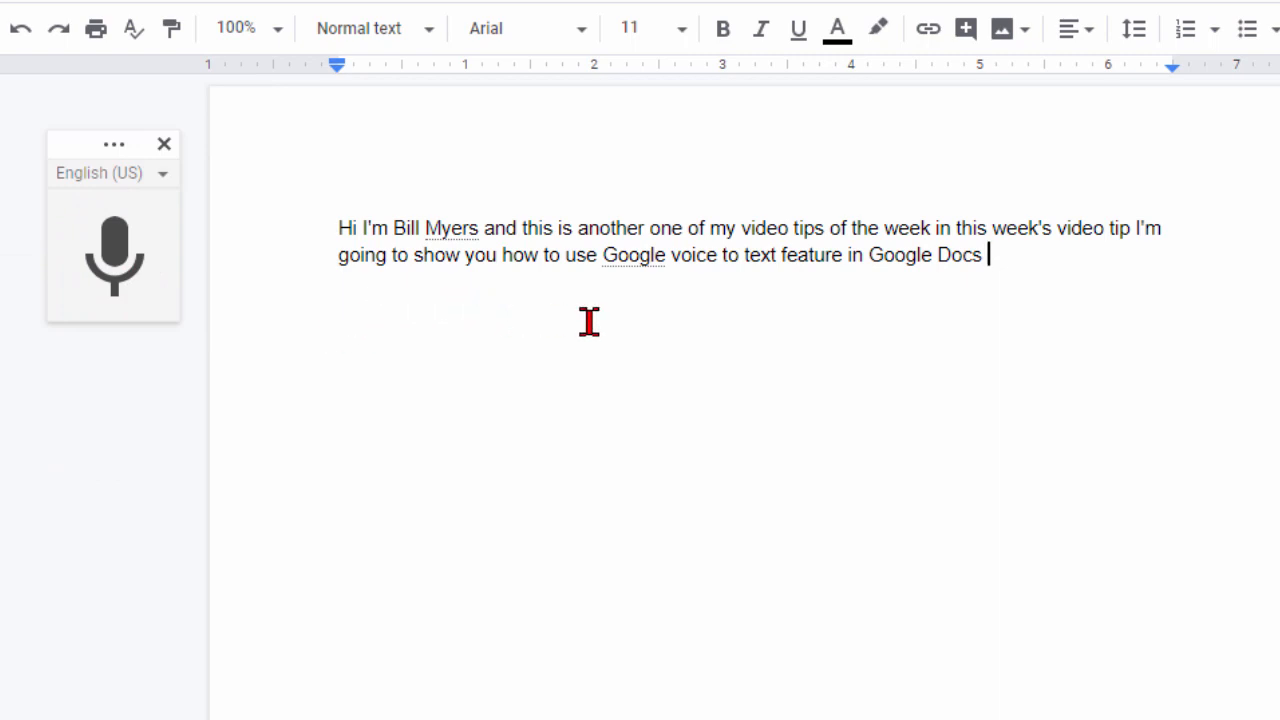
mouse_move(488, 270)
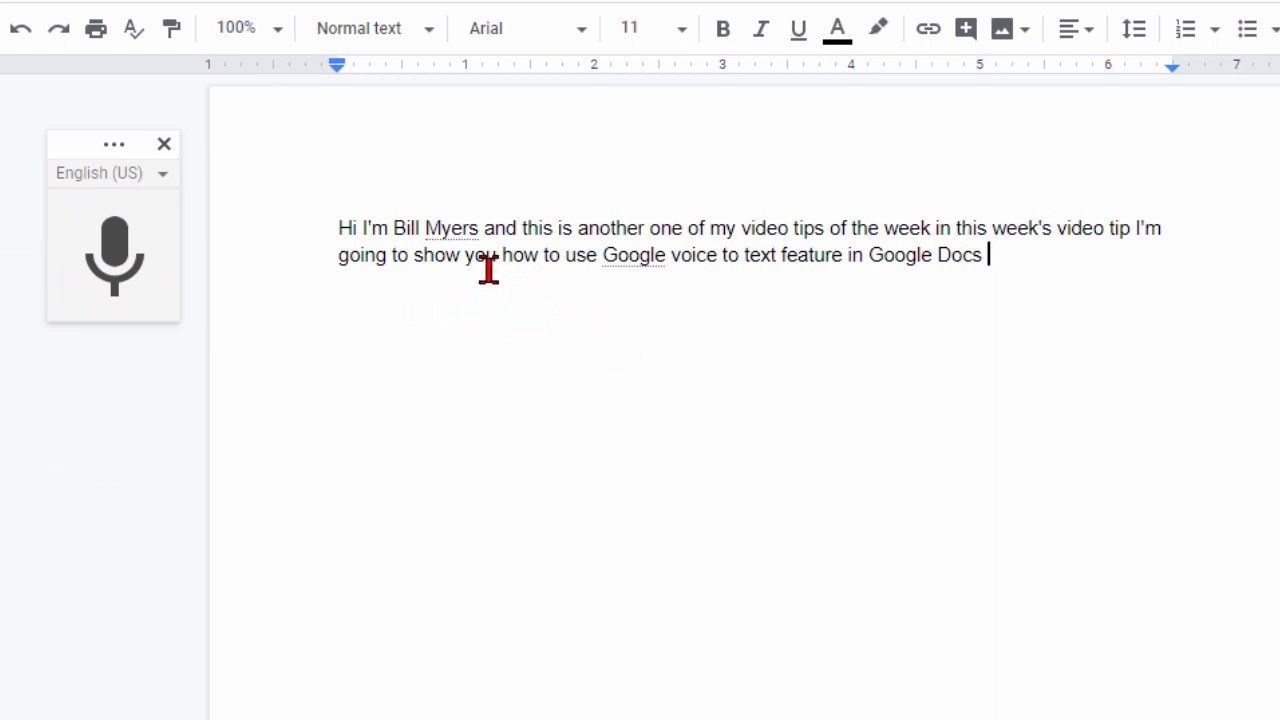
mouse_move(1128, 256)
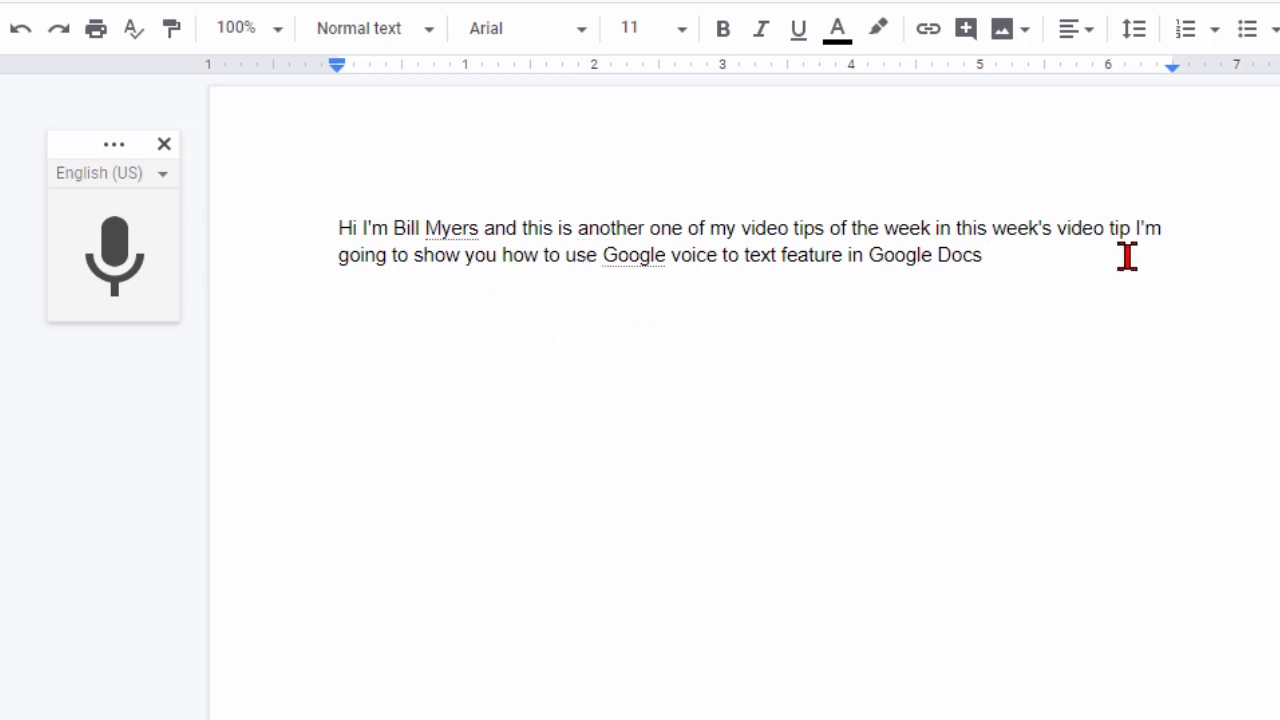
mouse_move(1112, 242)
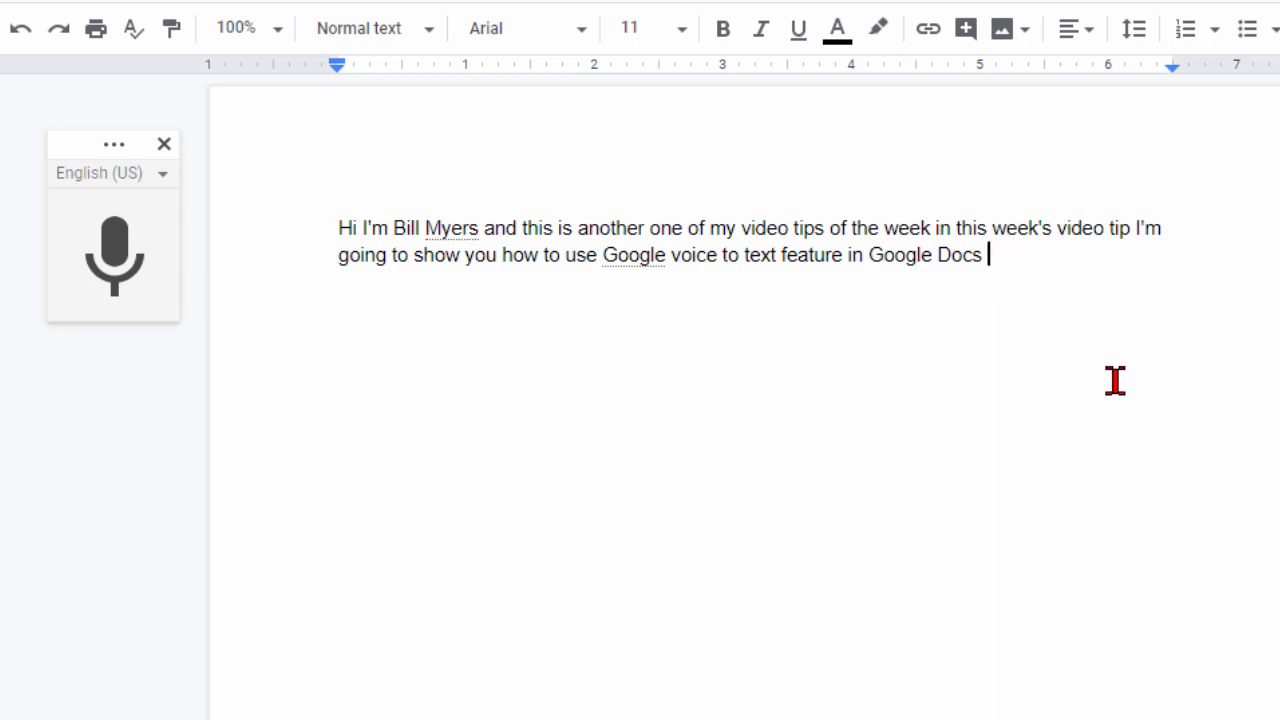
mouse_move(882, 404)
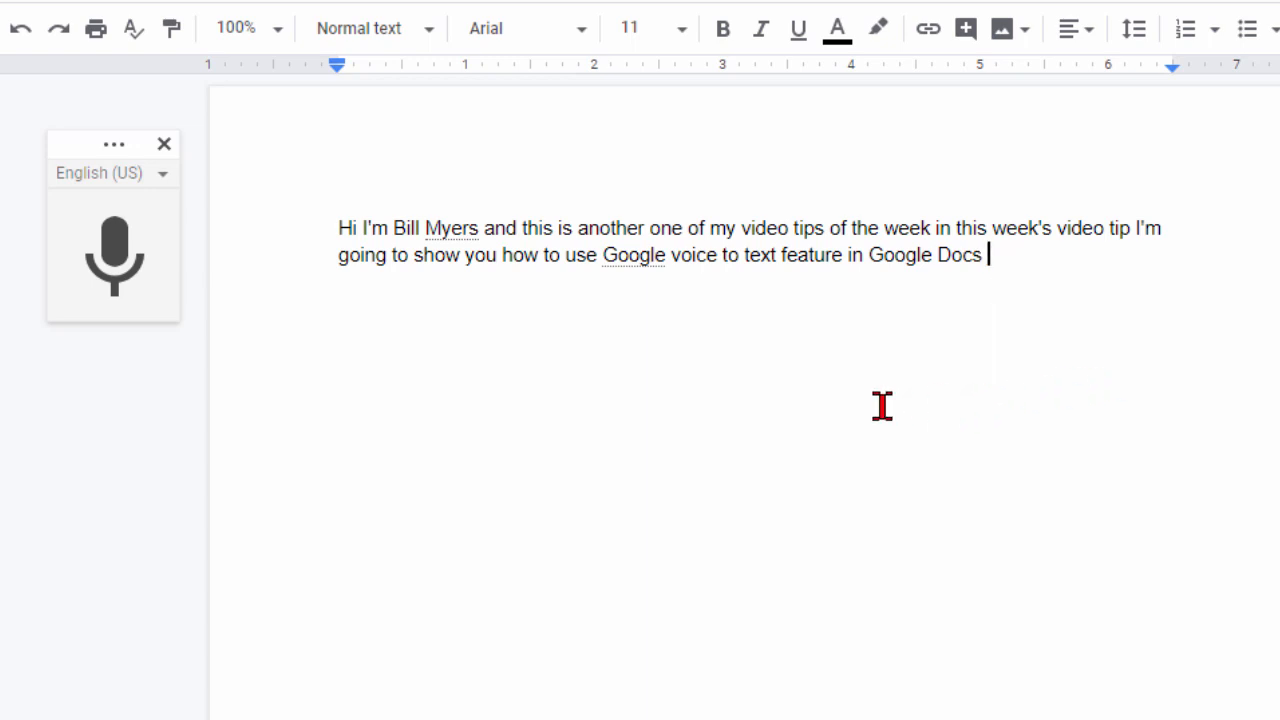
mouse_move(828, 450)
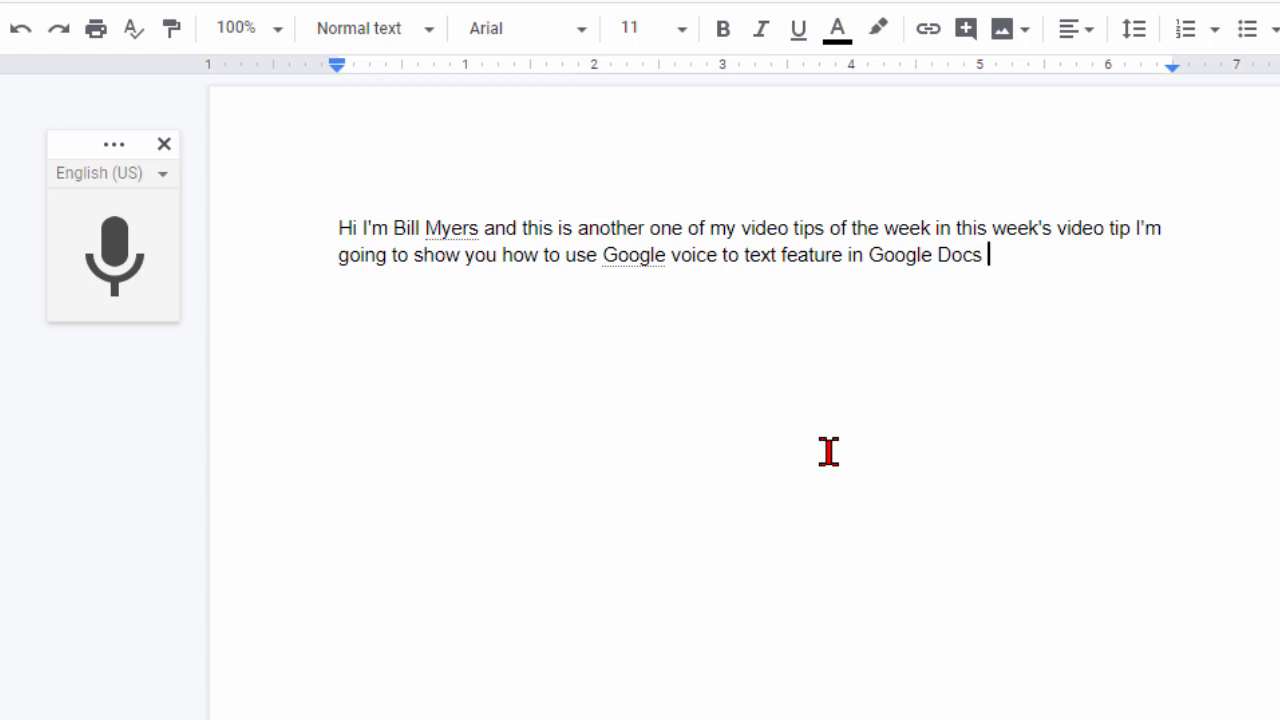
Dictate the paragraphs about being pleasantly surprised and remembering to include punctuation terms
left_click(112, 256)
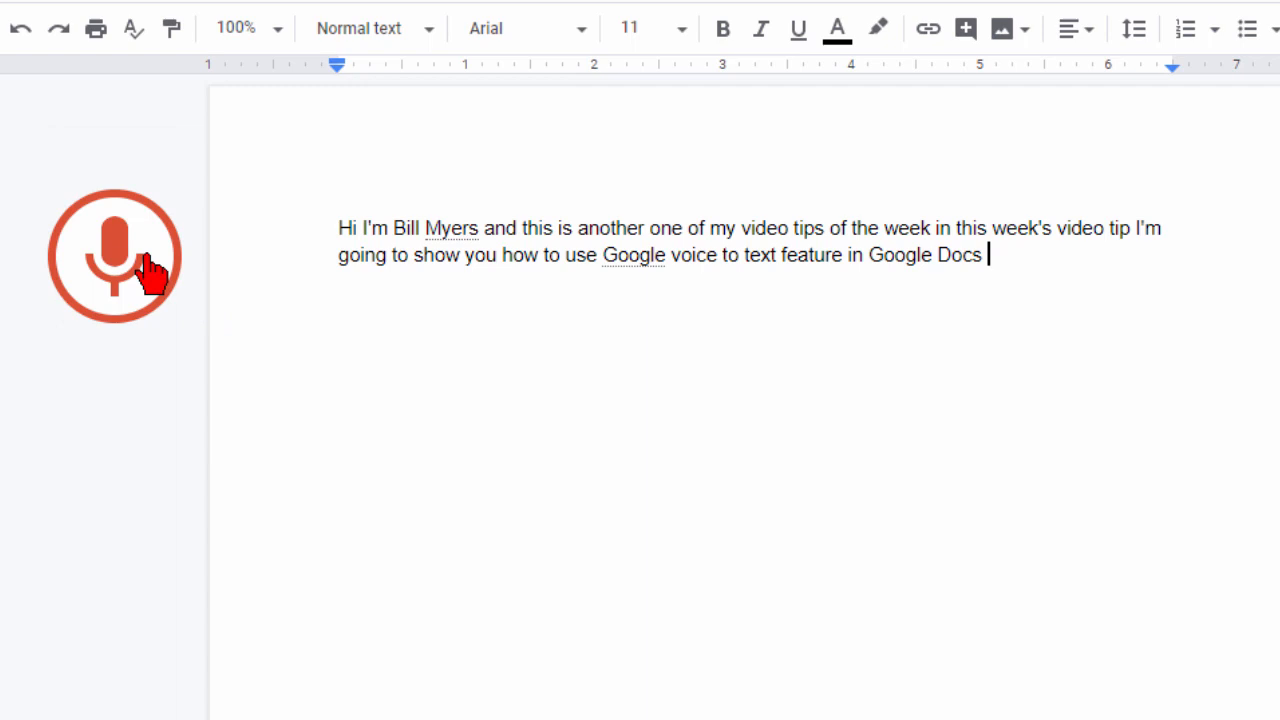
left_click(114, 256)
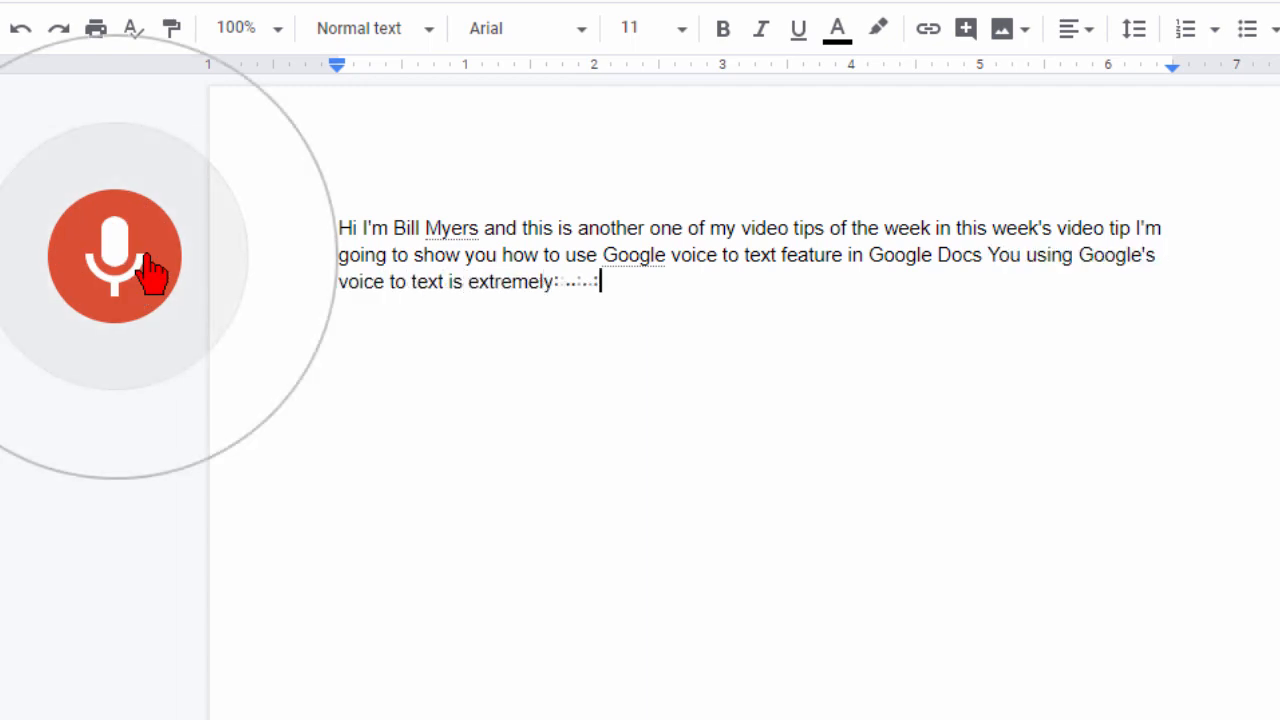
type("easy and I'm pleasantly surprised at how well it works.")
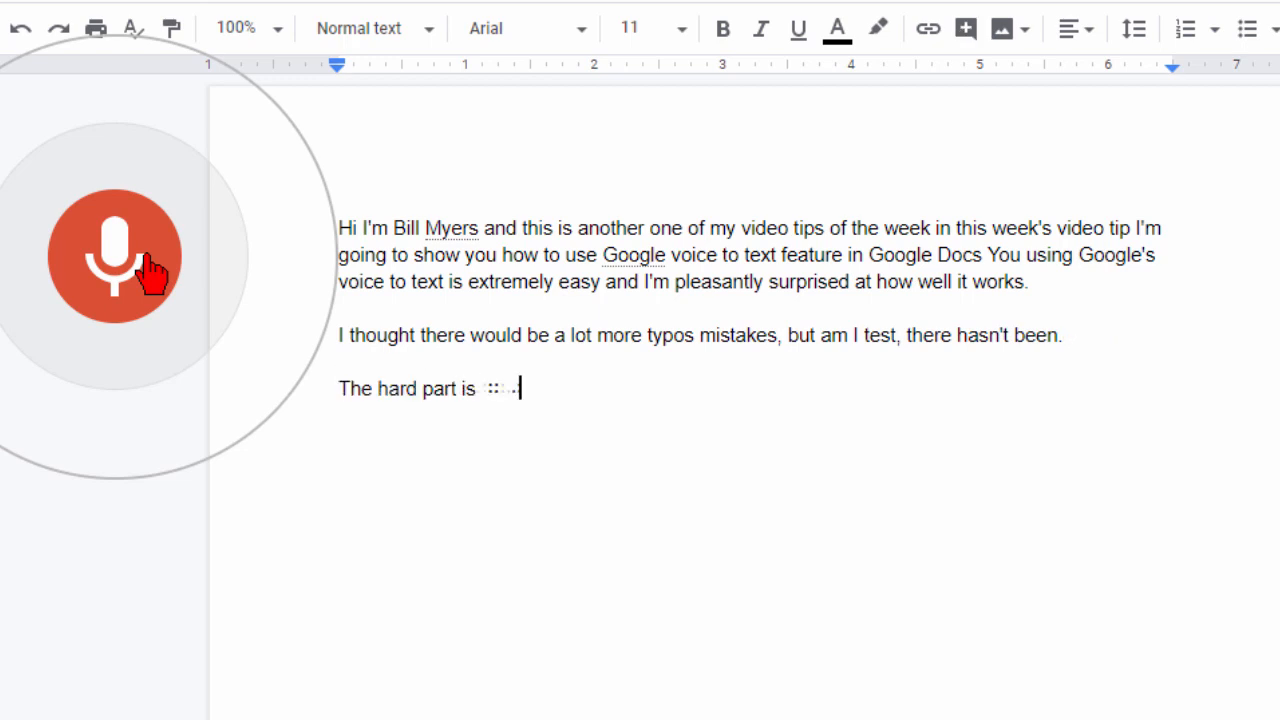
type("remembering to include punctuation")
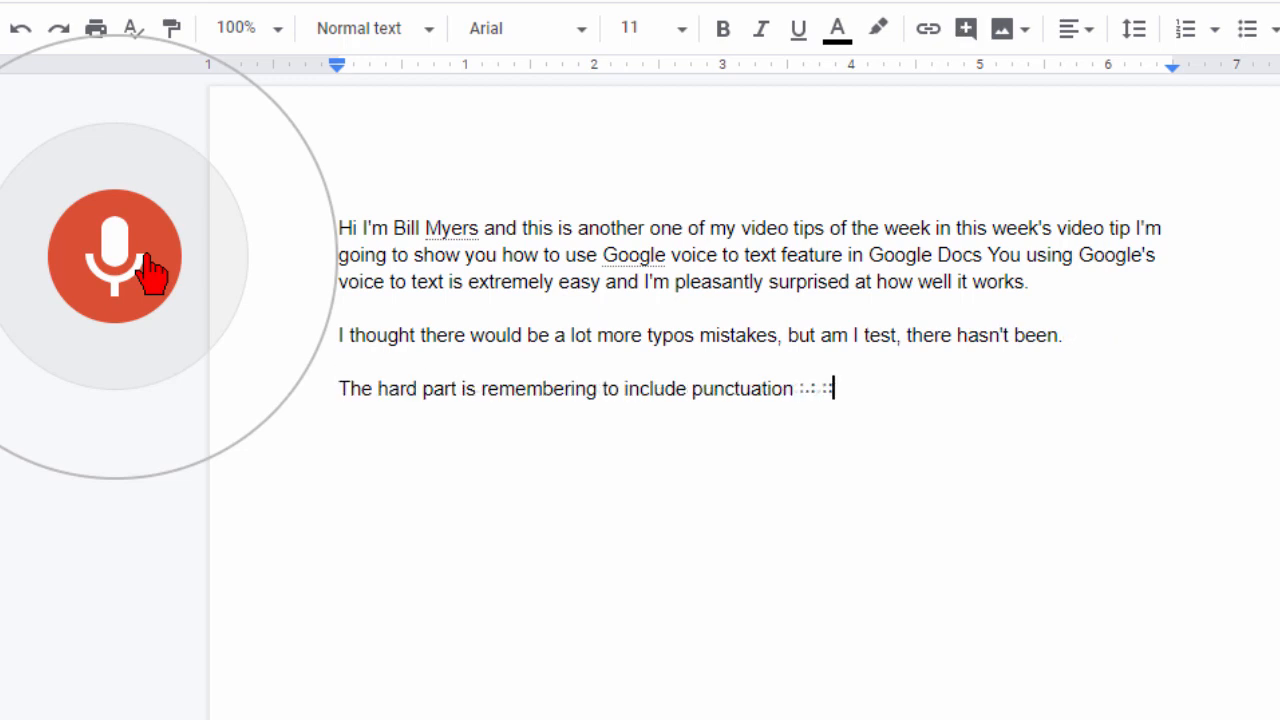
type("terms at the end of each sentence. To start")
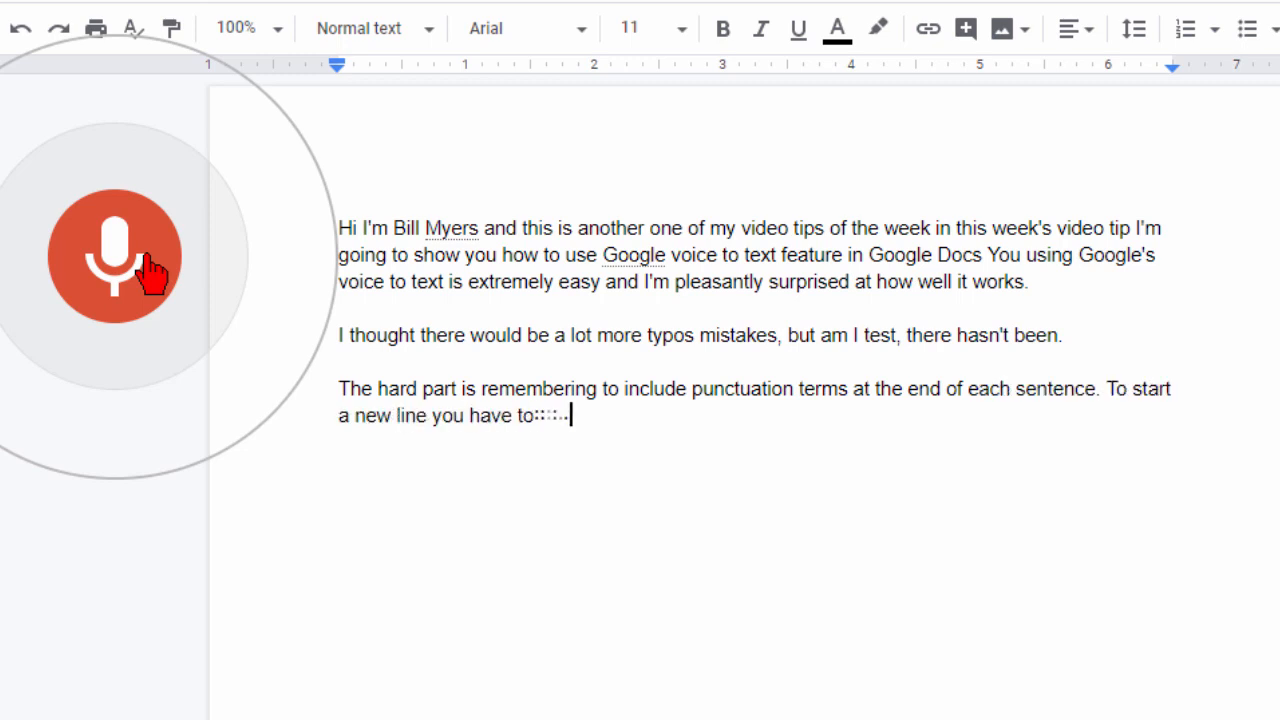
Dictate the lines using 'new line' and 'new paragraph', ending 'it's not bad at all', then stop listening
type("say the word new line.")
type("To start a paragraph you say")
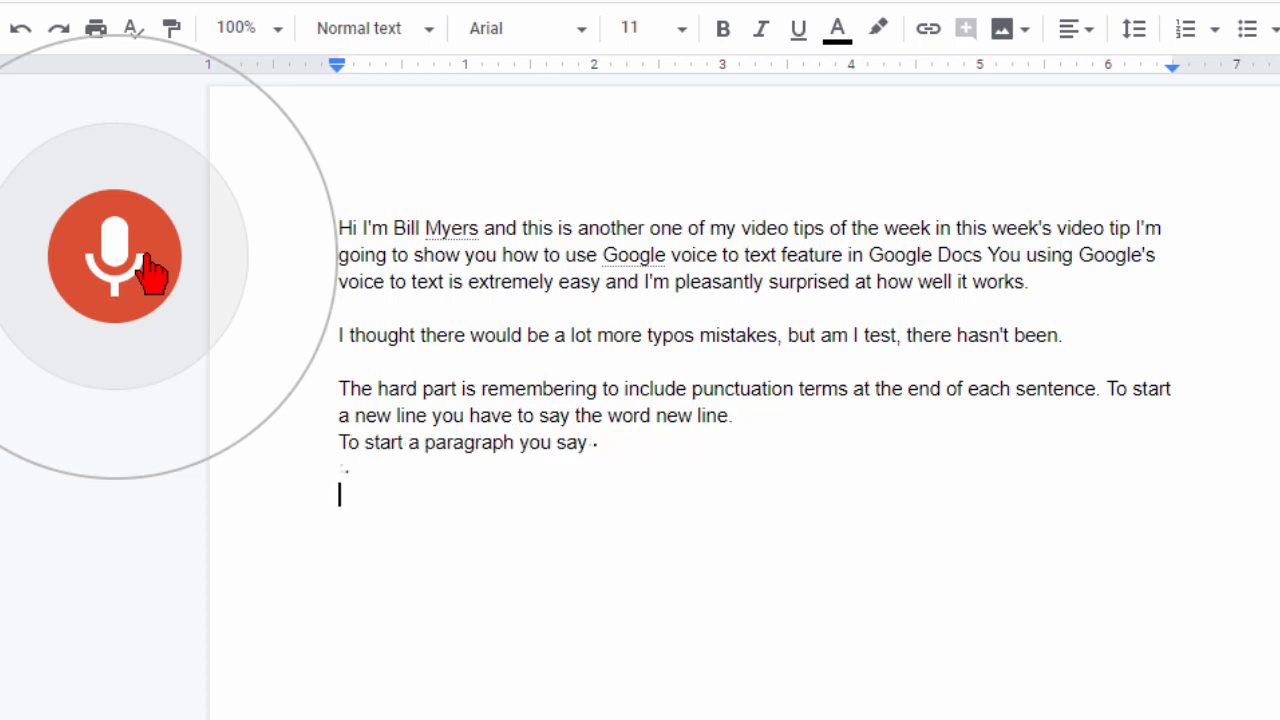
type("new paragraph.")
type("Use punctuation commands can be confusing at first, but once you get used")
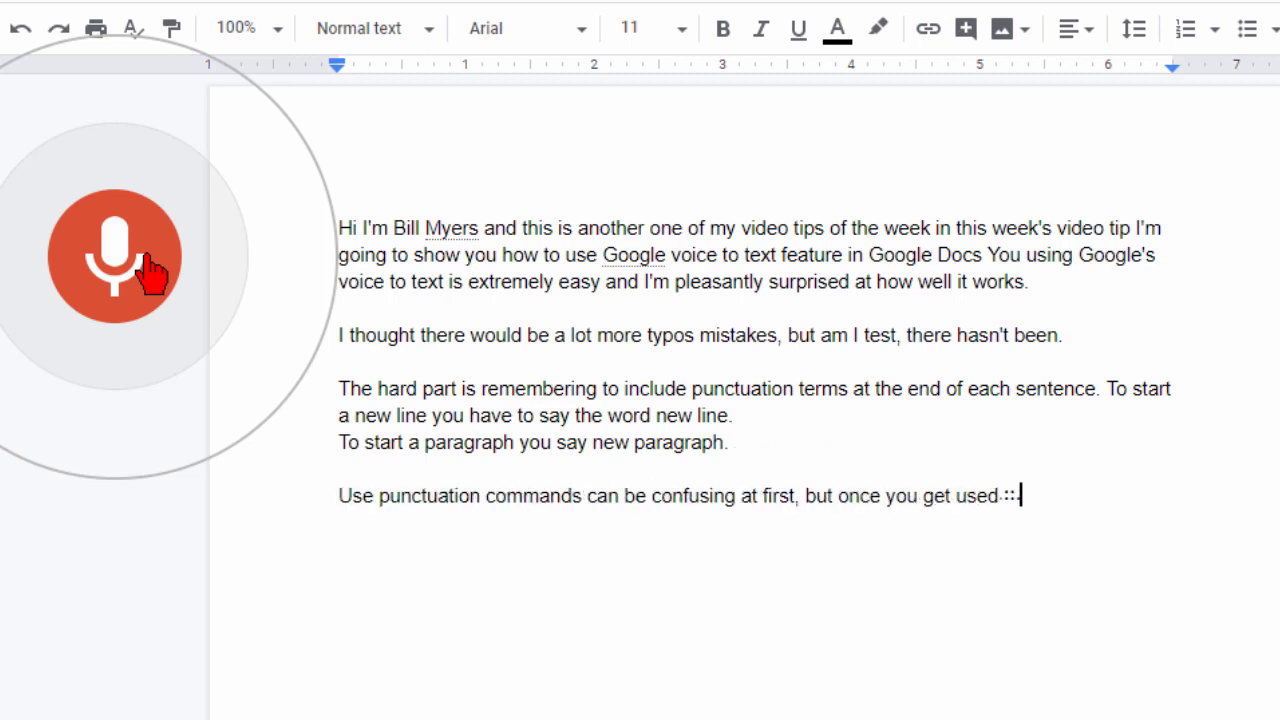
type("to it it's not bad at all. You learn to speak and include punctuation, and quickly get")
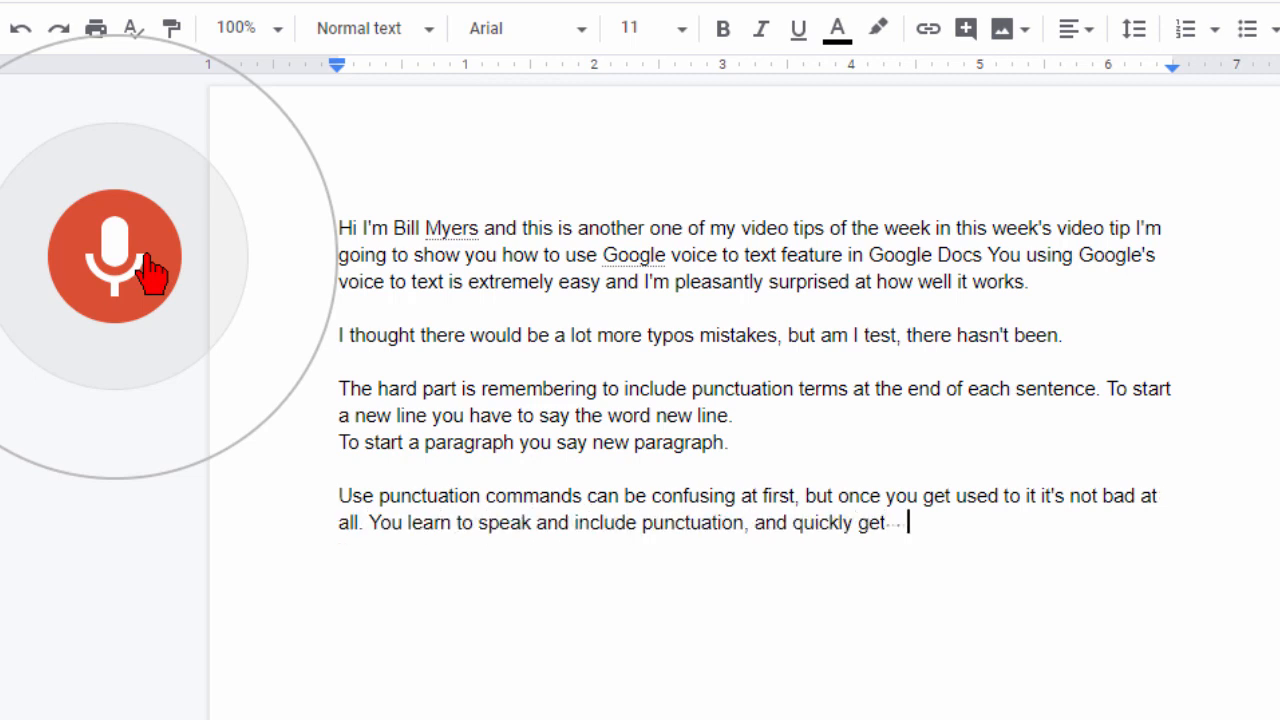
left_click(114, 256)
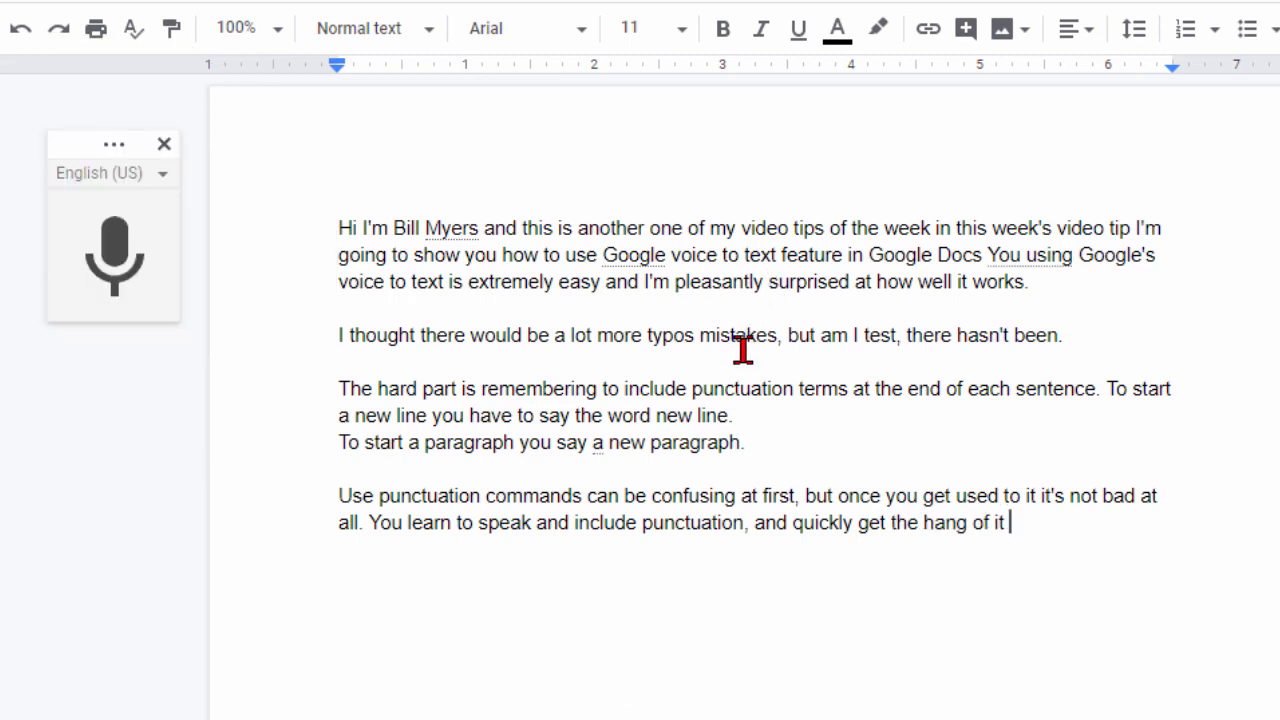
mouse_move(1078, 352)
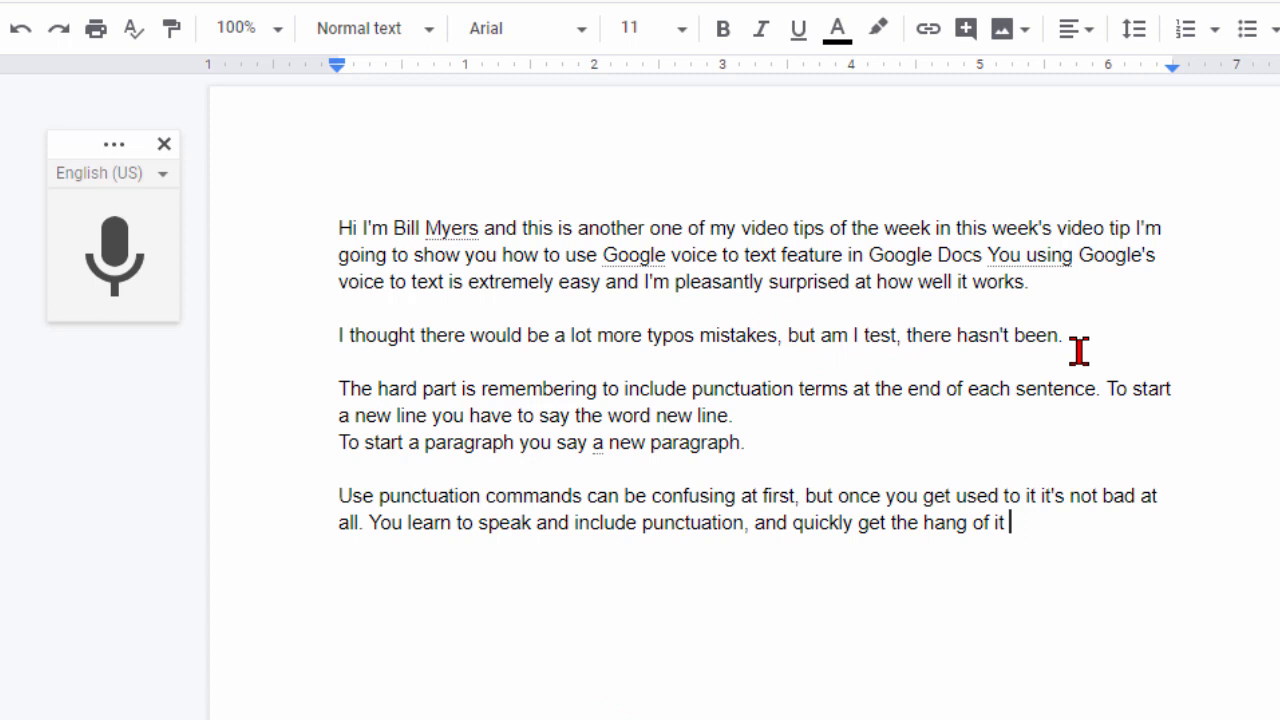
mouse_move(598, 376)
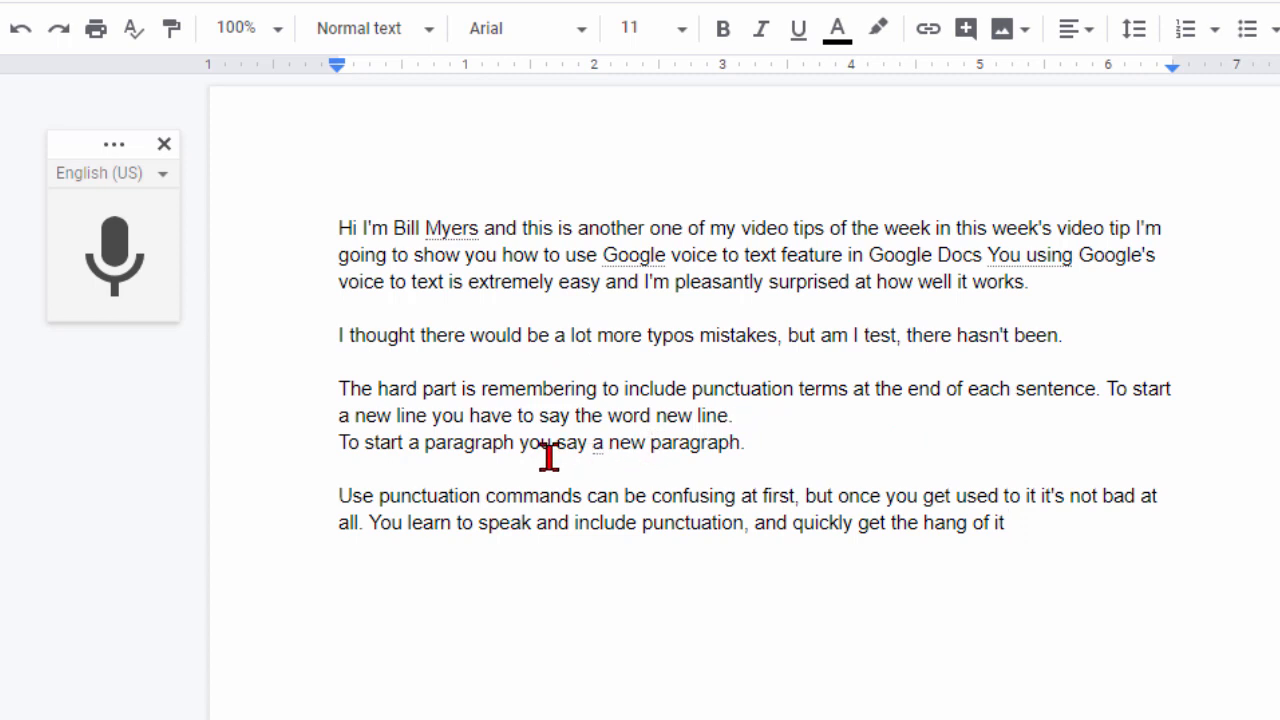
mouse_move(798, 450)
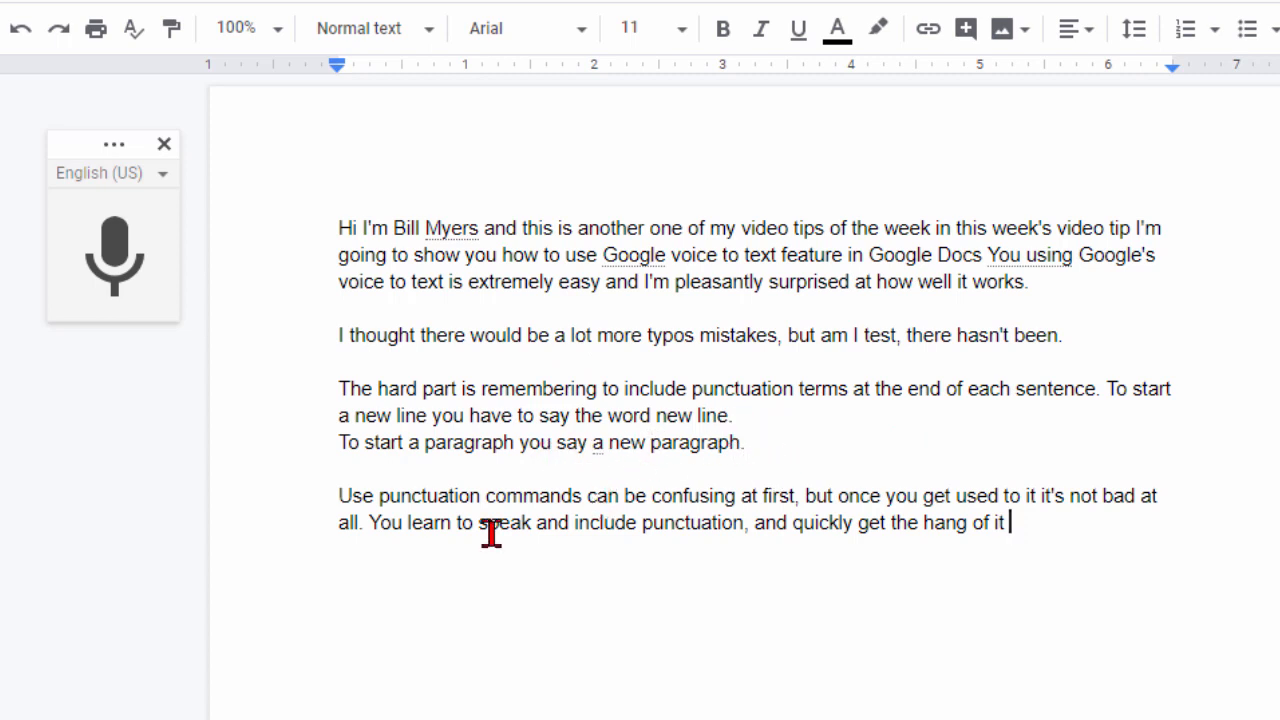
mouse_move(636, 616)
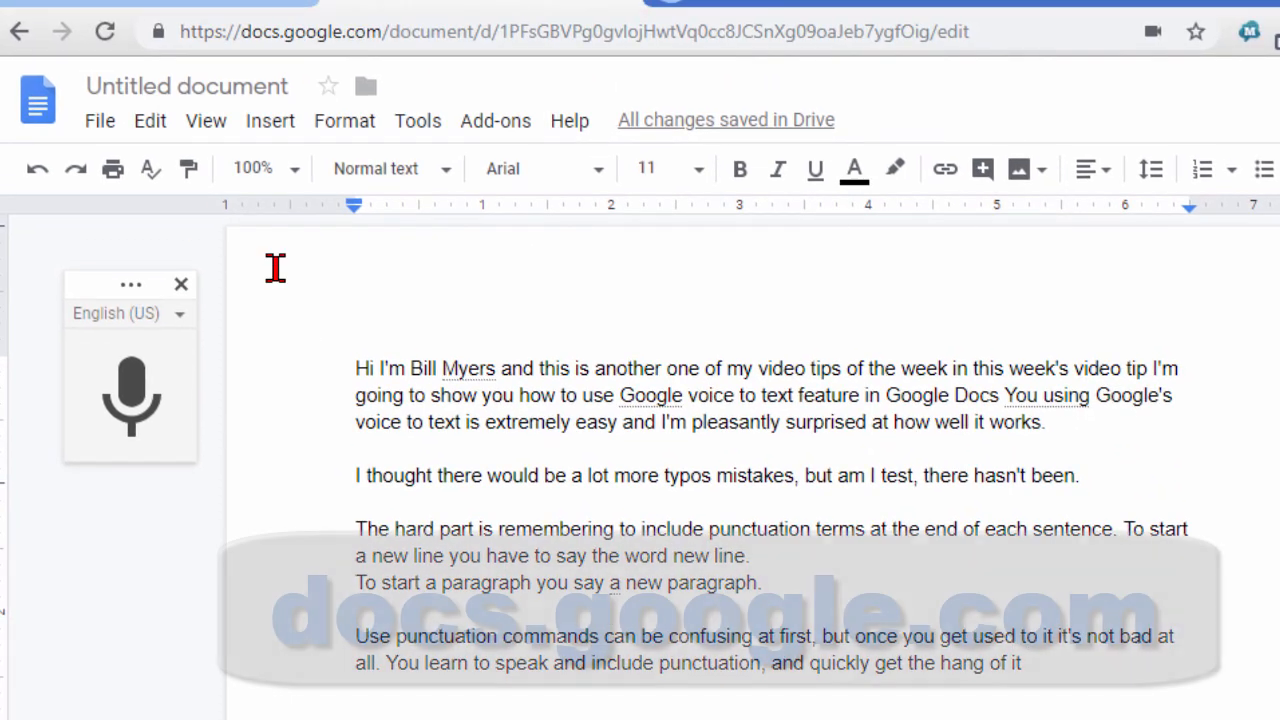
left_click(416, 120)
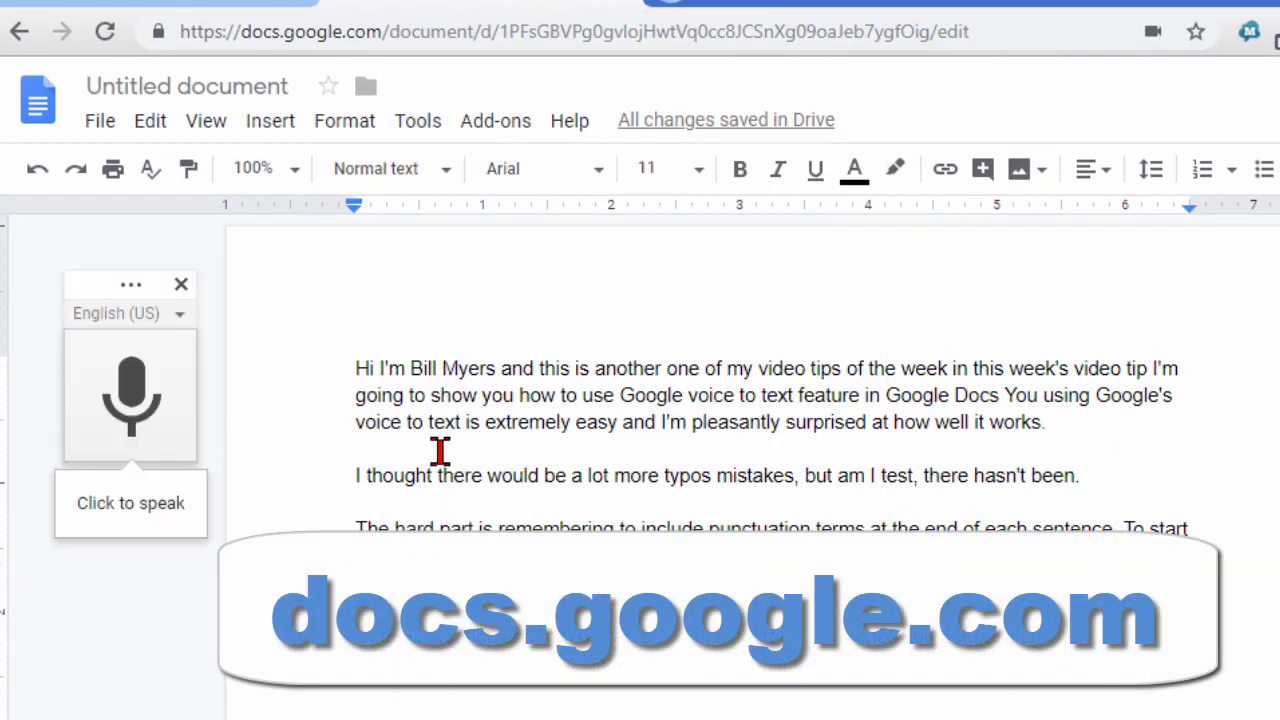
mouse_move(130, 410)
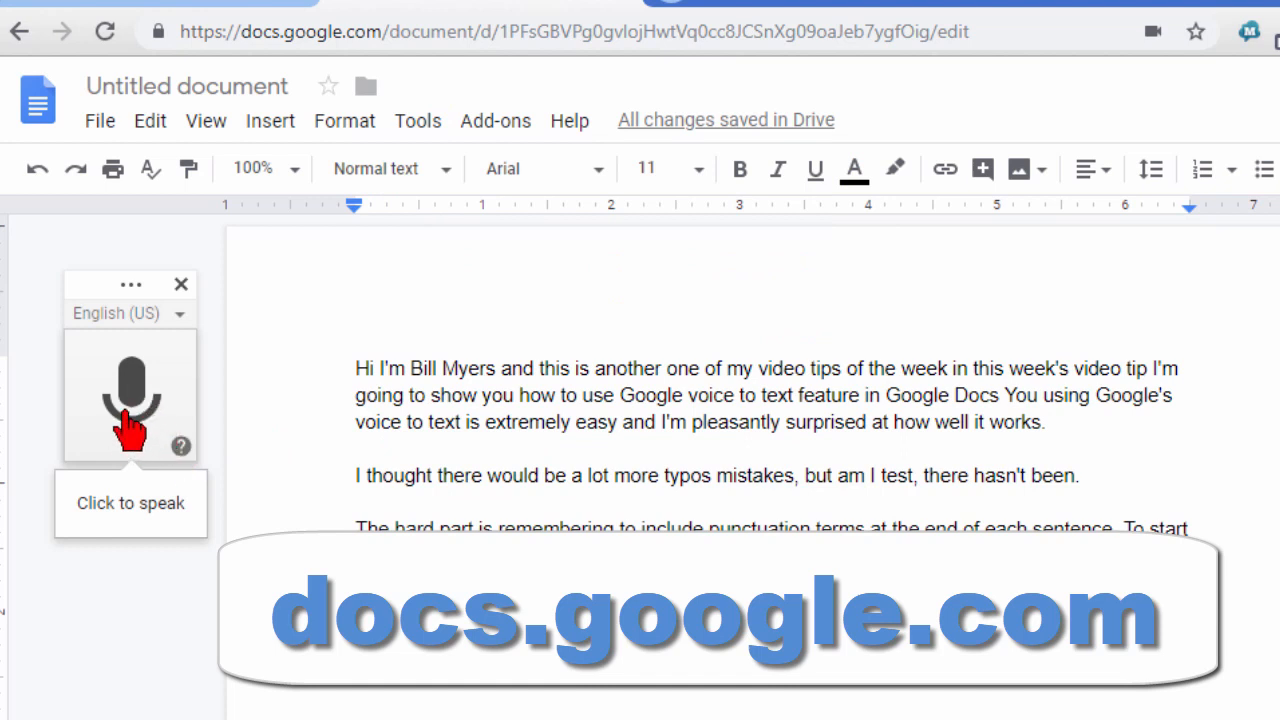
mouse_move(112, 168)
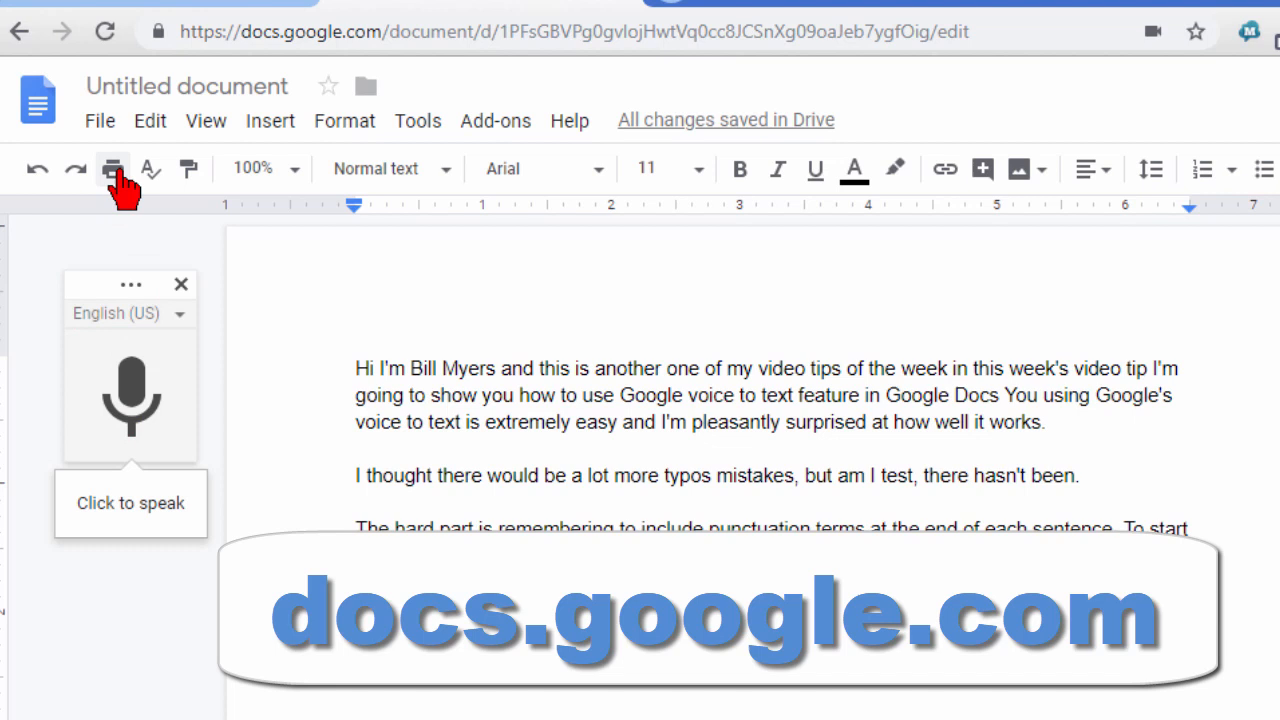